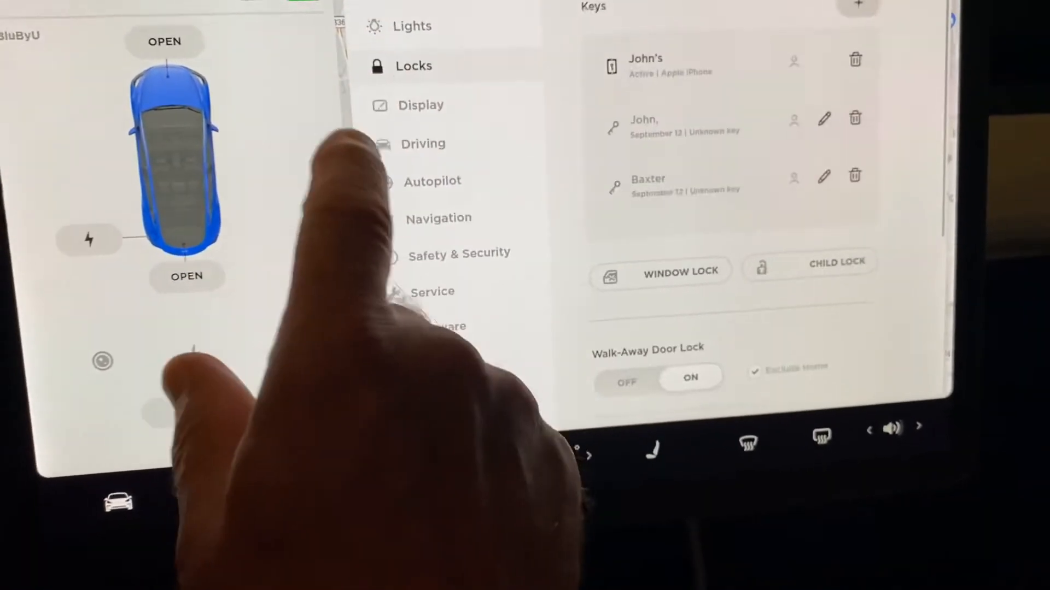
# Go from the Driving settings page to the Autopilot settings page.
pyautogui.click(423, 143)
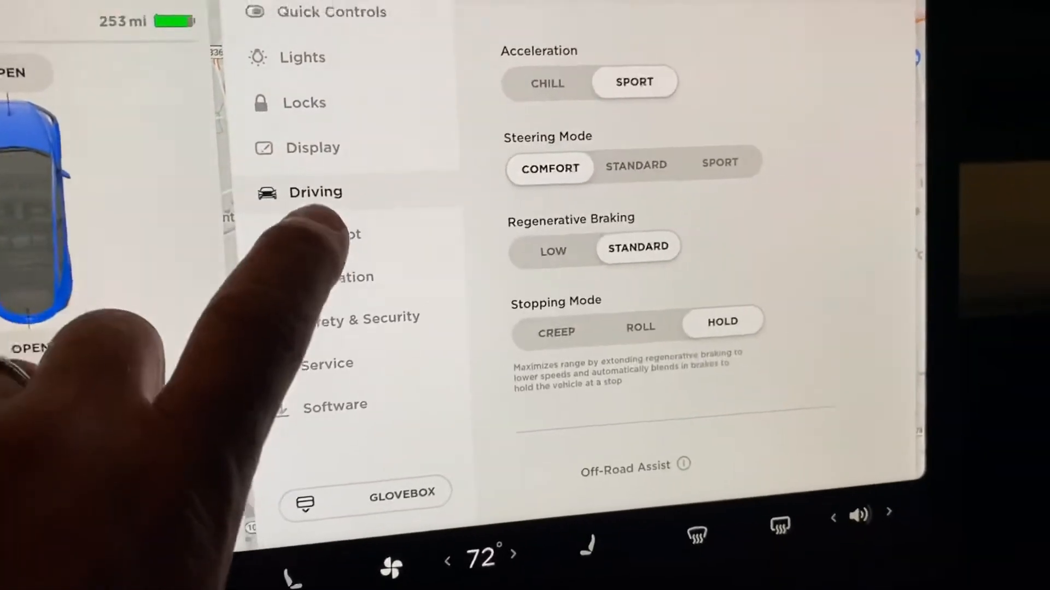
pyautogui.click(341, 238)
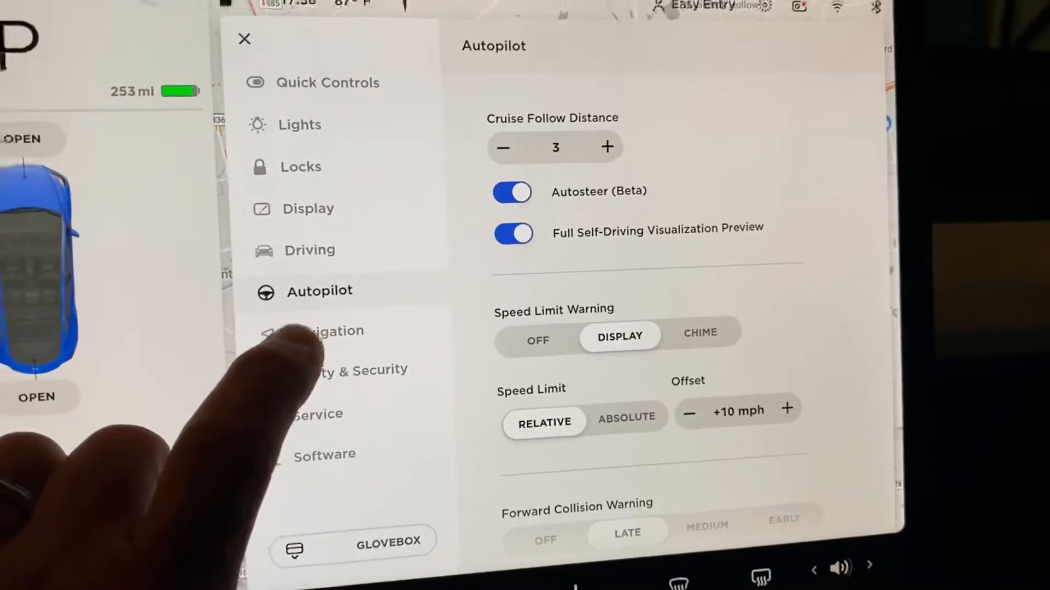
# Browse the Safety & Security, Navigation and Service settings pages, then bring up the climate panel.
pyautogui.click(341, 369)
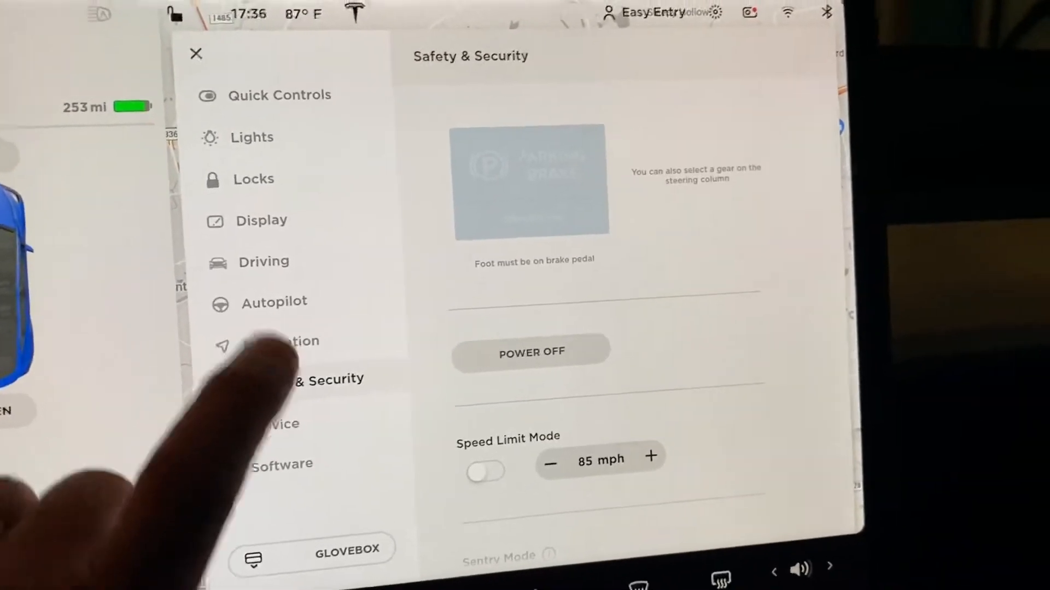
pyautogui.click(291, 341)
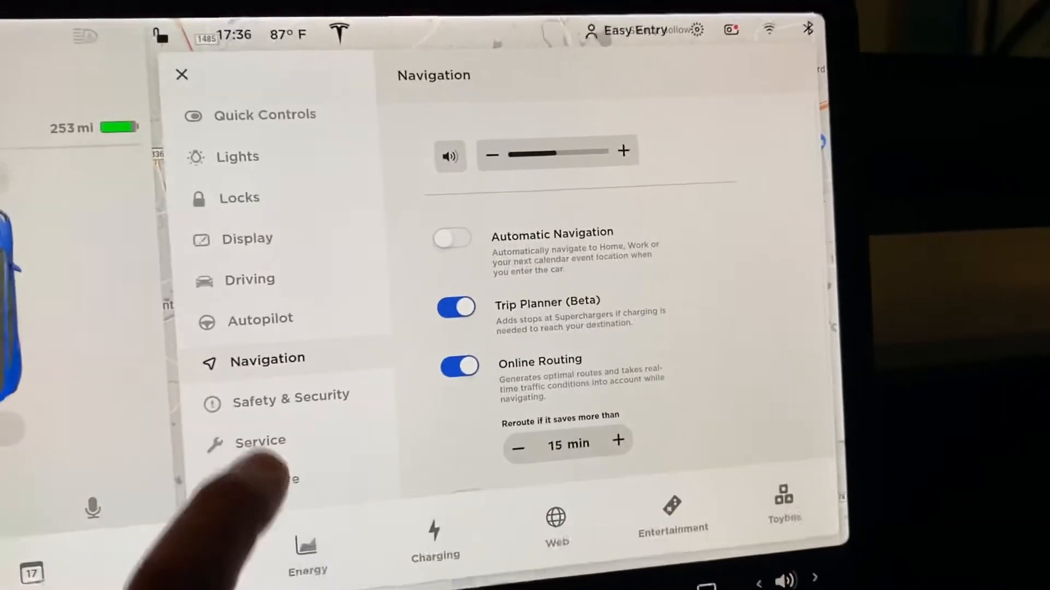
pyautogui.click(262, 441)
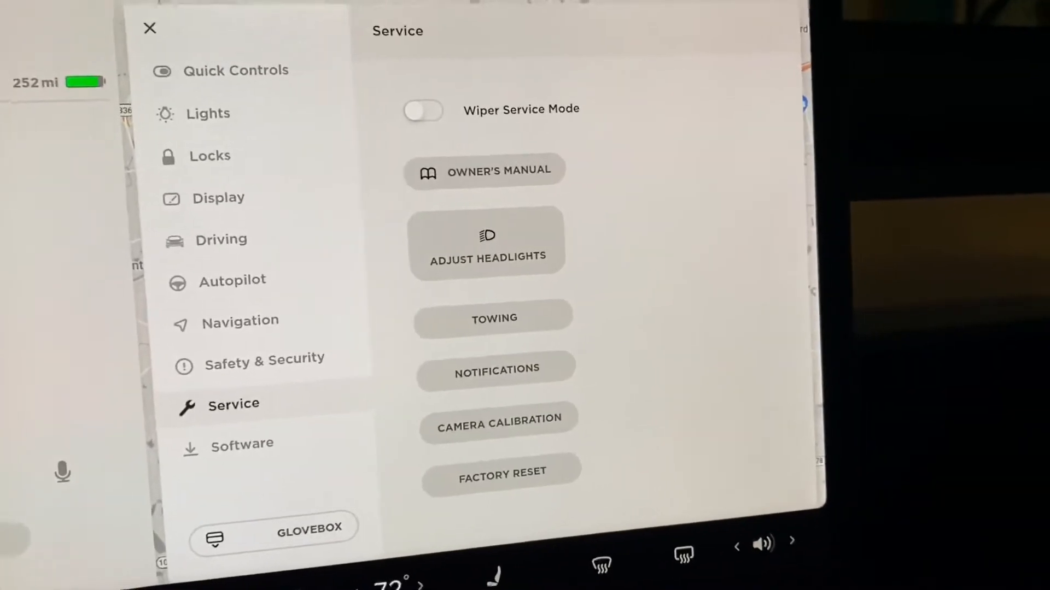
pyautogui.click(242, 444)
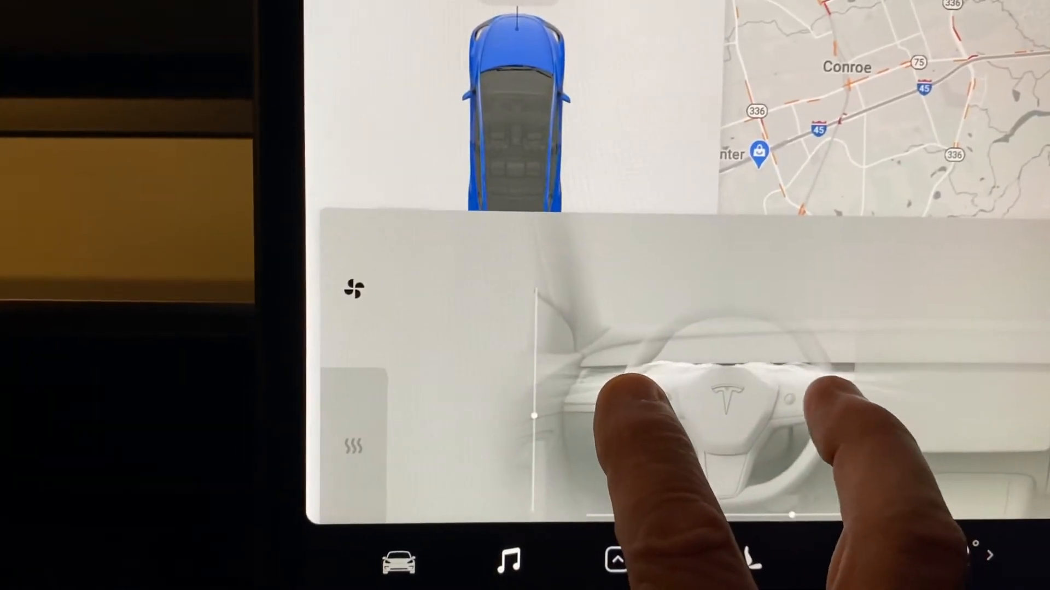
# Aim the dashboard vent airflow around the steering wheel in the climate view.
pyautogui.click(862, 571)
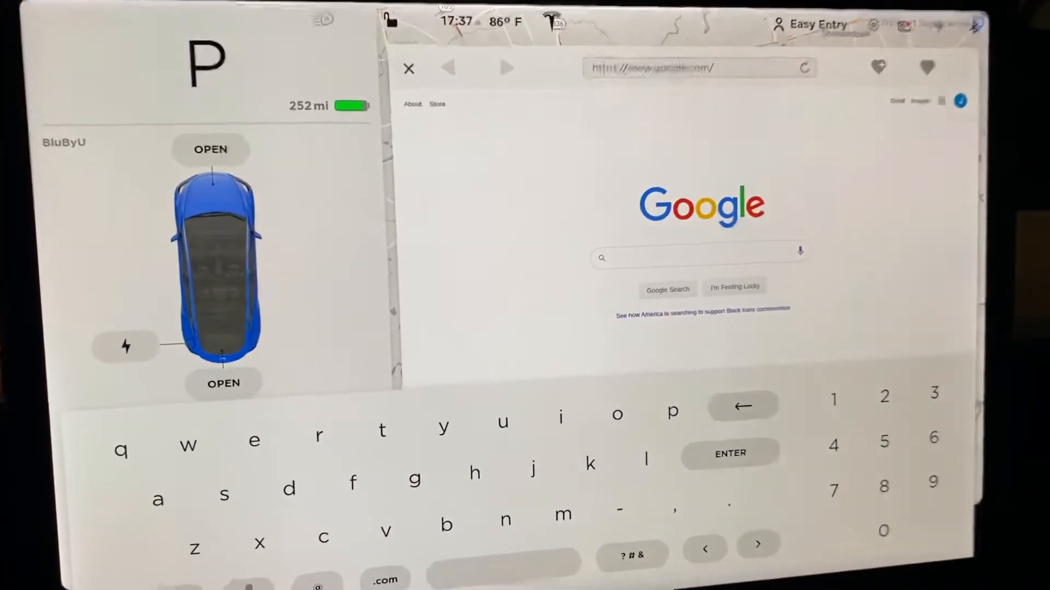
# Load abetterrouteplanner.com in the web browser.
pyautogui.click(928, 67)
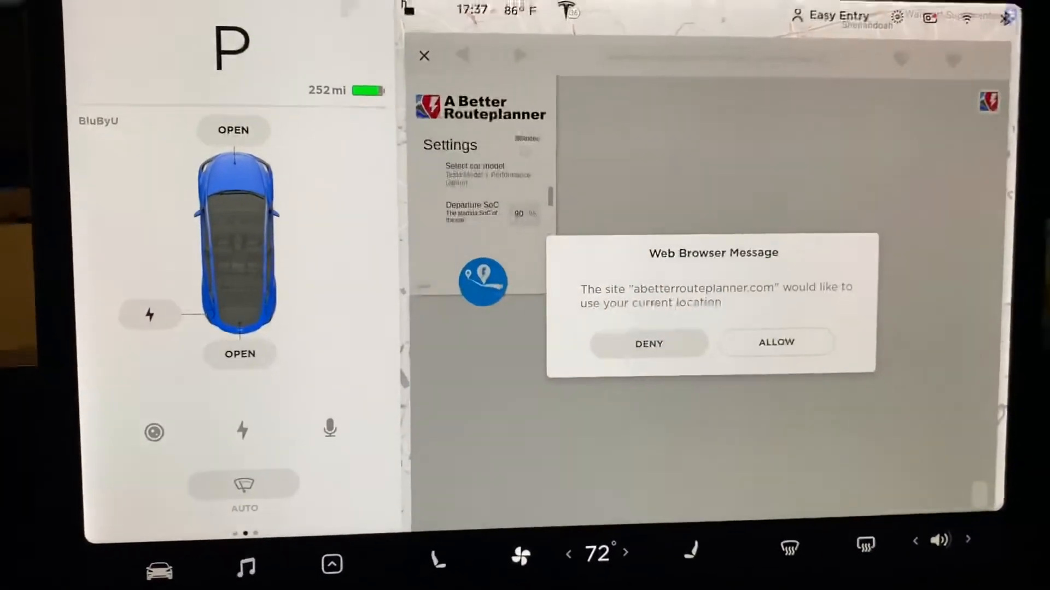
pyautogui.click(775, 343)
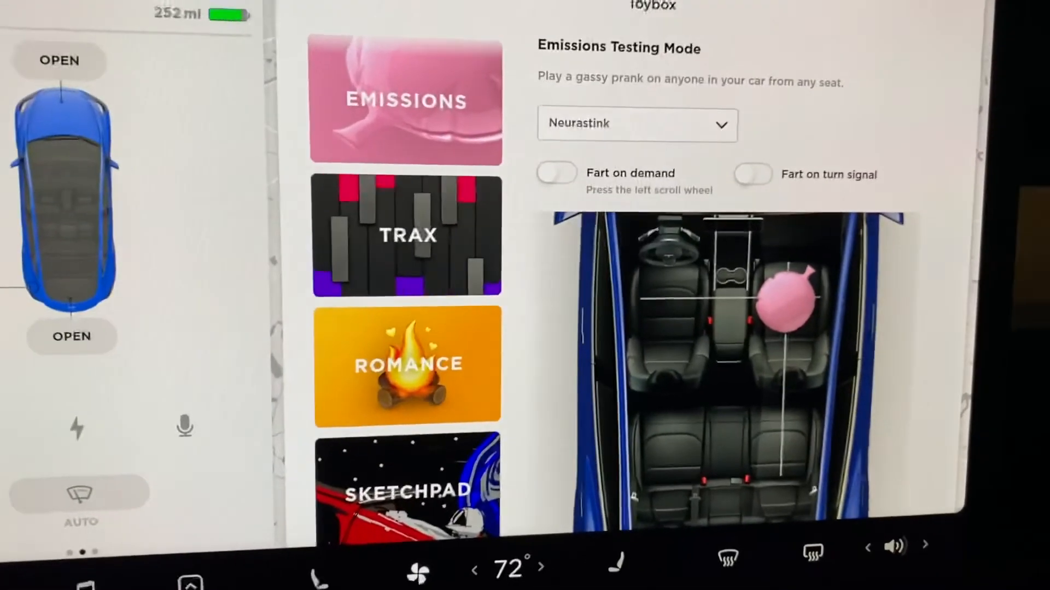
# Enable Fart on demand and choose the Ludicrous Fart sound.
pyautogui.click(555, 173)
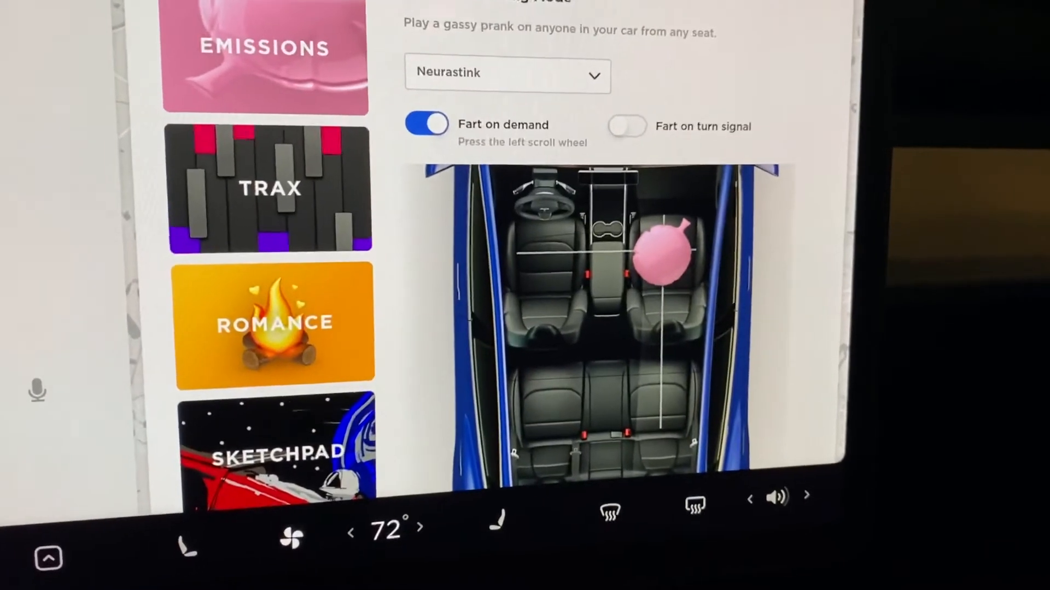
pyautogui.click(507, 72)
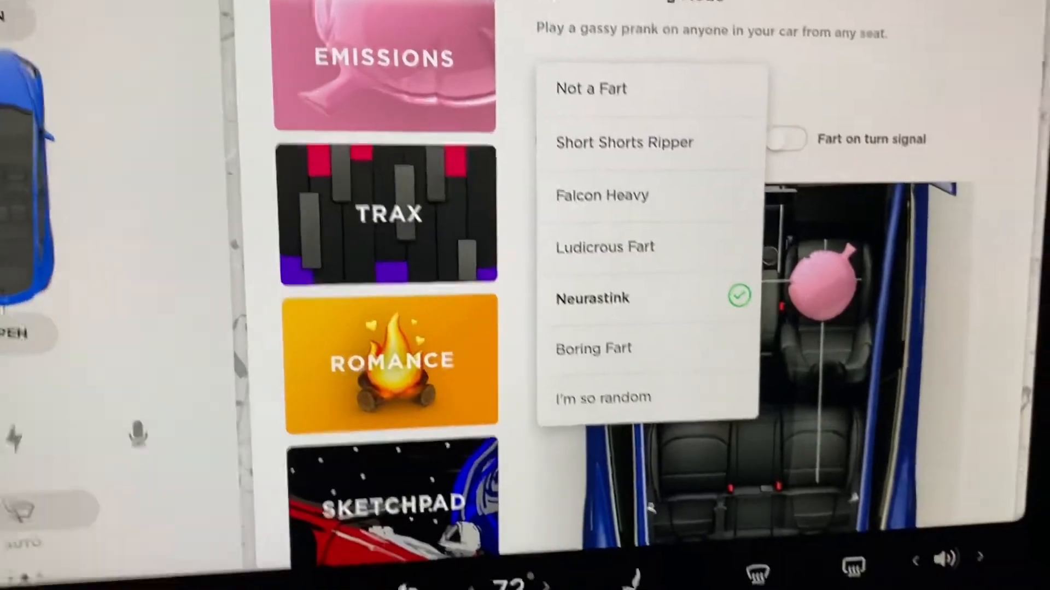
pyautogui.click(604, 246)
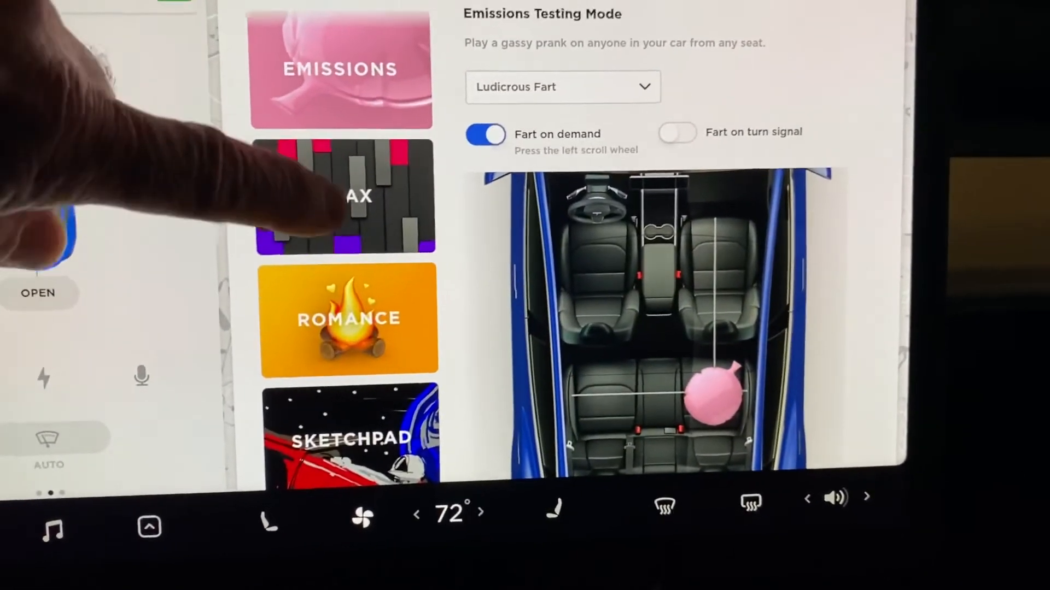
# View the TRAX and Mars easter eggs, then the Rainbow Road details.
pyautogui.click(345, 196)
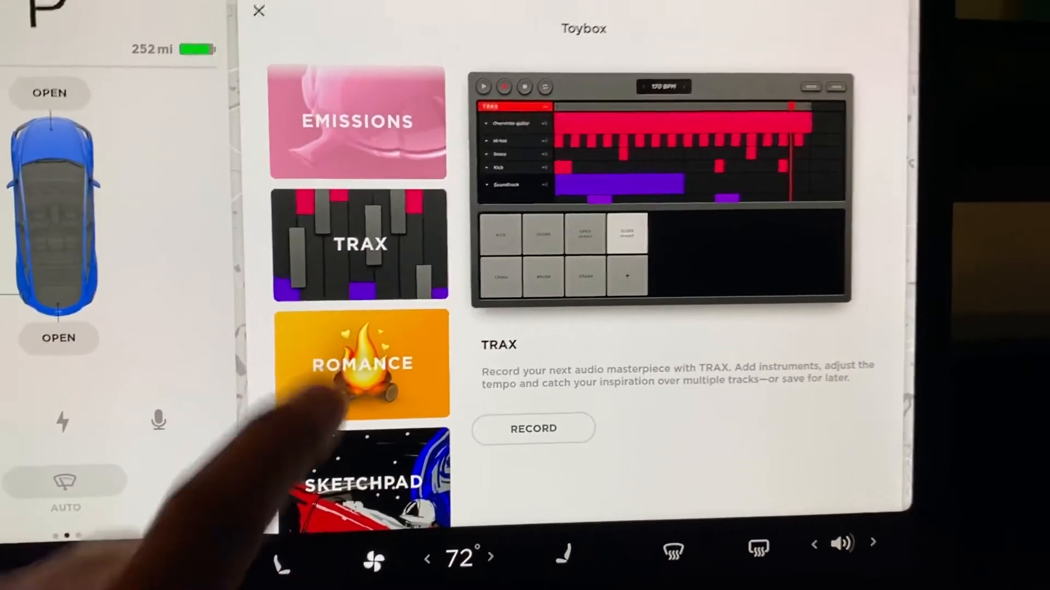
pyautogui.click(360, 361)
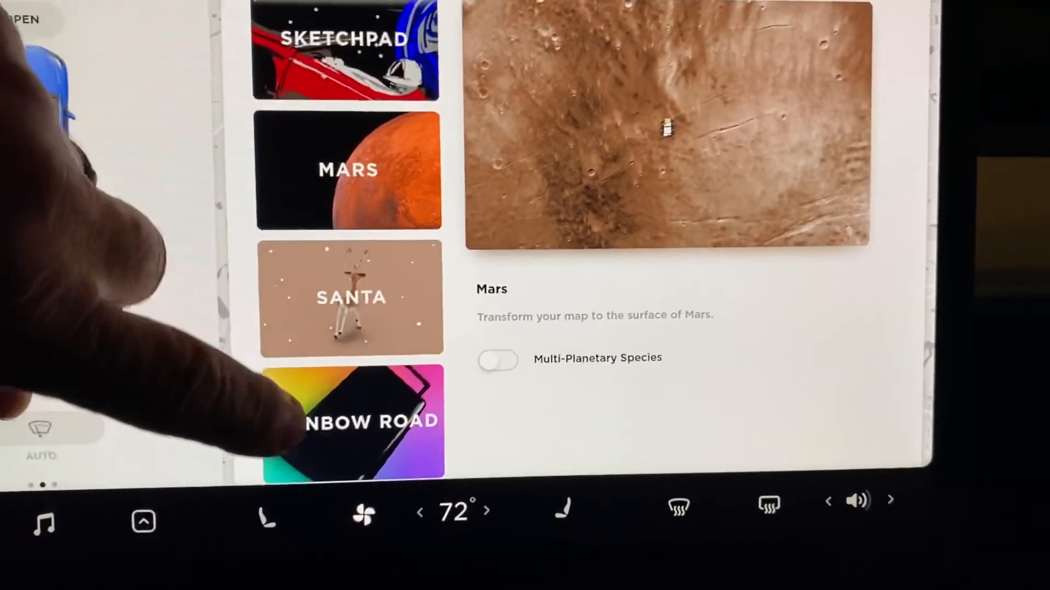
pyautogui.click(352, 422)
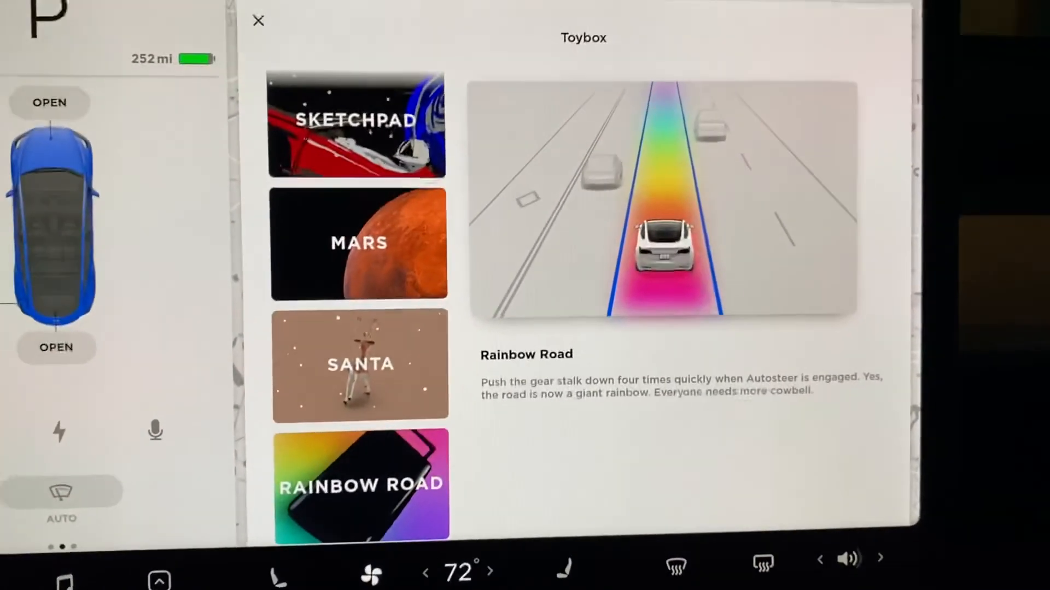